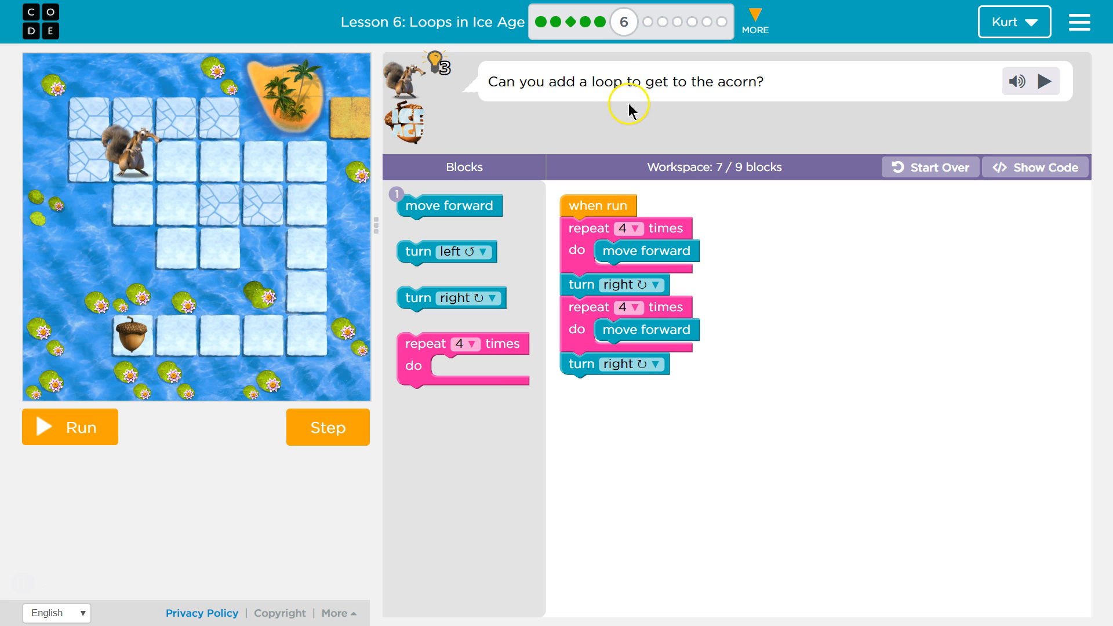
pyautogui.moveTo(627, 251)
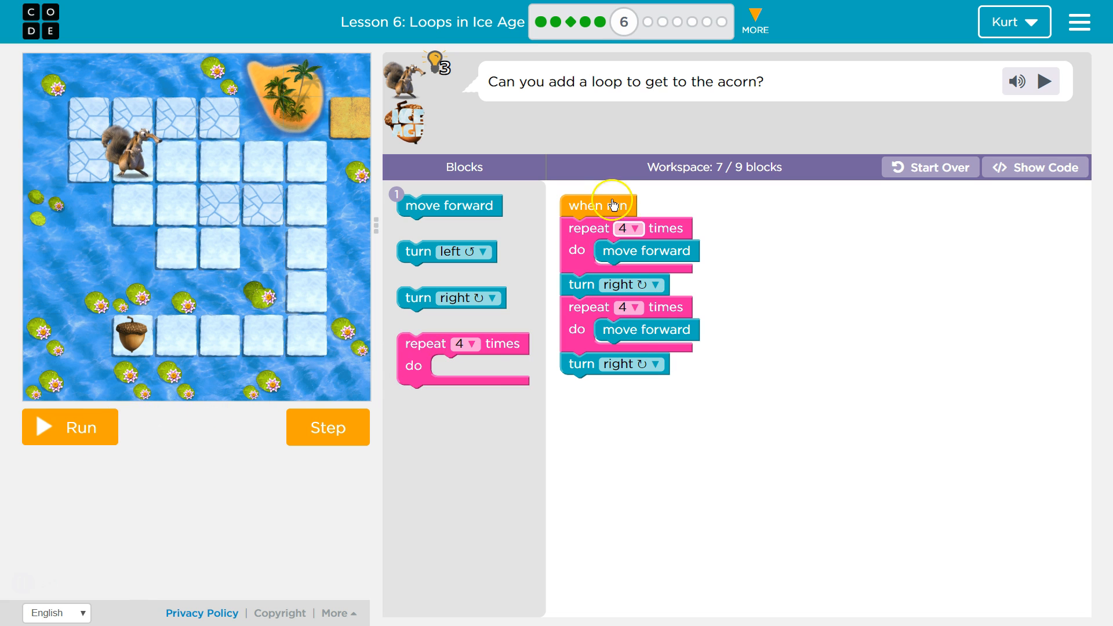
# Step: Run the program with the third repeat-4 loop still empty, getting the not-quite-right hint
pyautogui.click(69, 427)
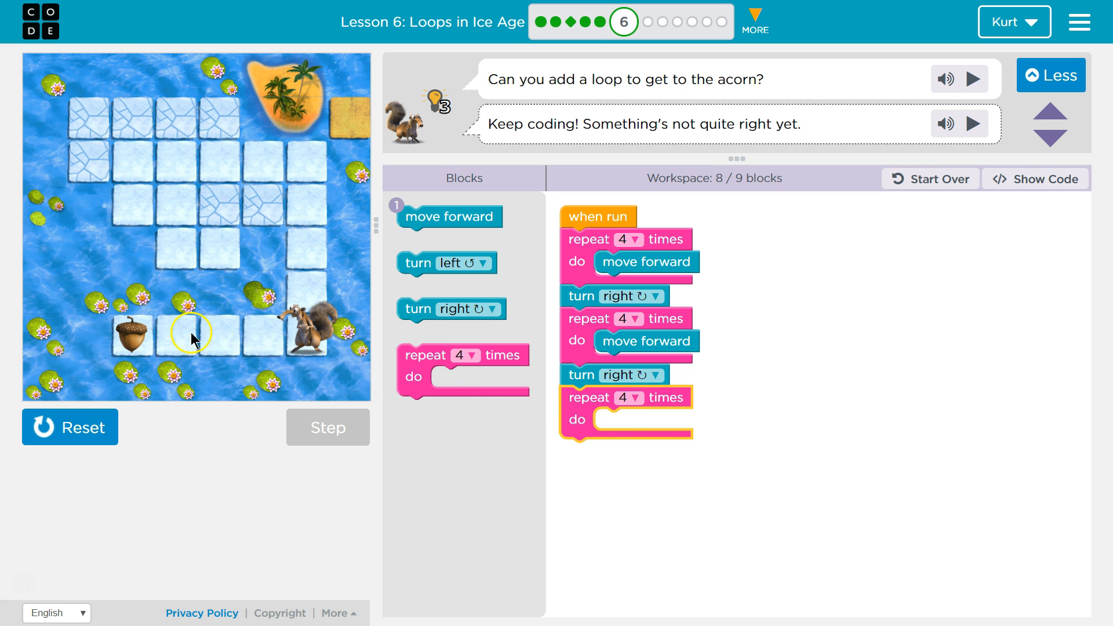
# Step: Place a move forward inside the third repeat-4 loop and run it so the squirrel heads to the acorn
pyautogui.moveTo(450, 217); pyautogui.dragTo(642, 430)
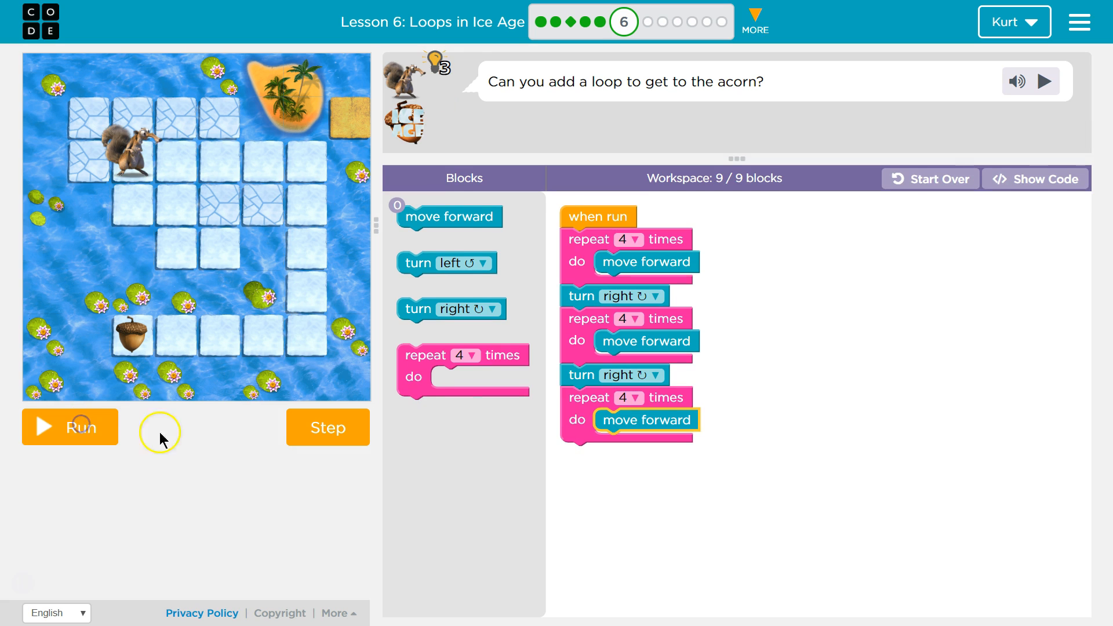
pyautogui.click(69, 427)
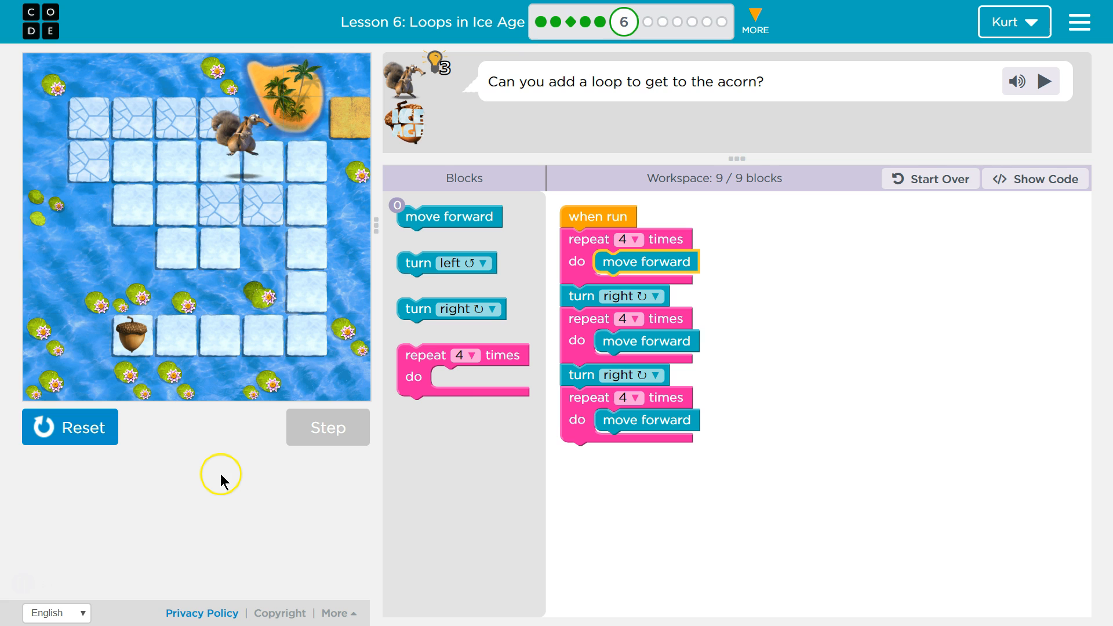
pyautogui.click(327, 428)
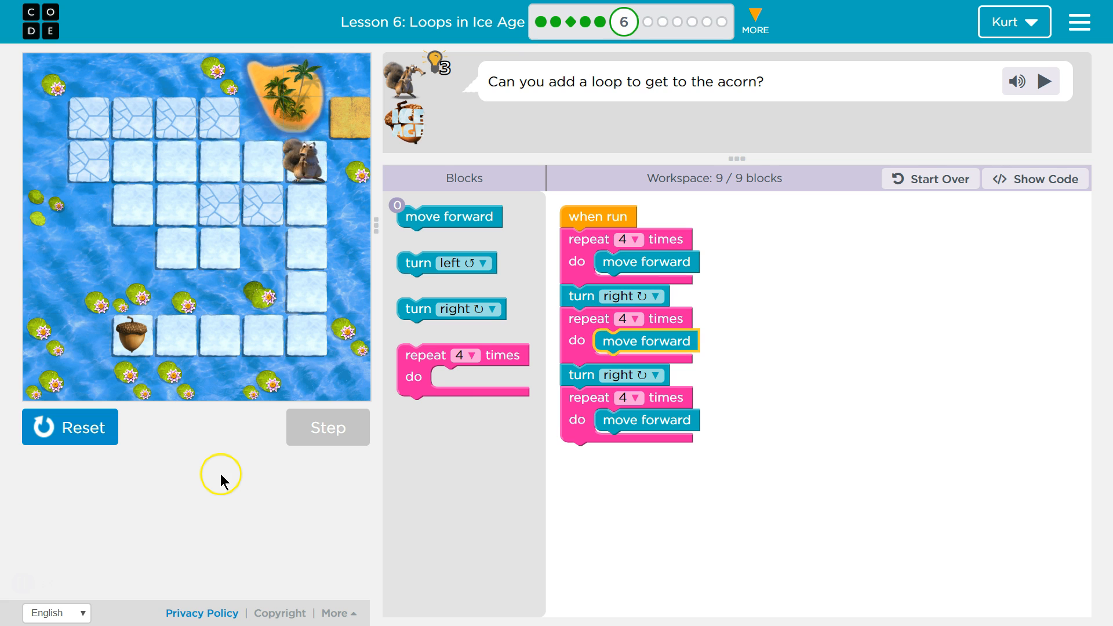